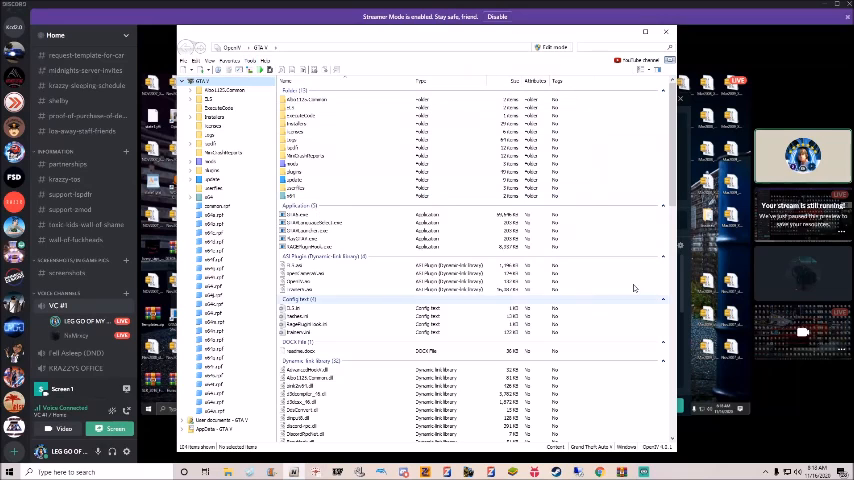
Step: Glance at the tools list without choosing, then open the mods folder
click(265, 61)
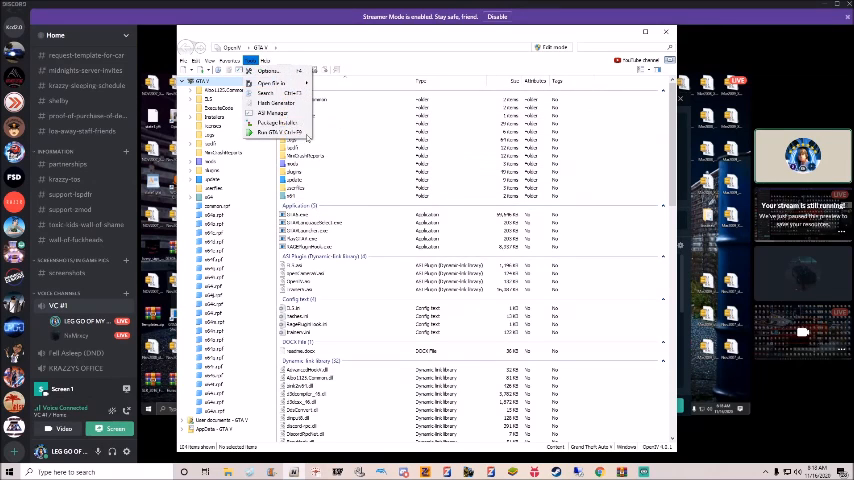
click(269, 113)
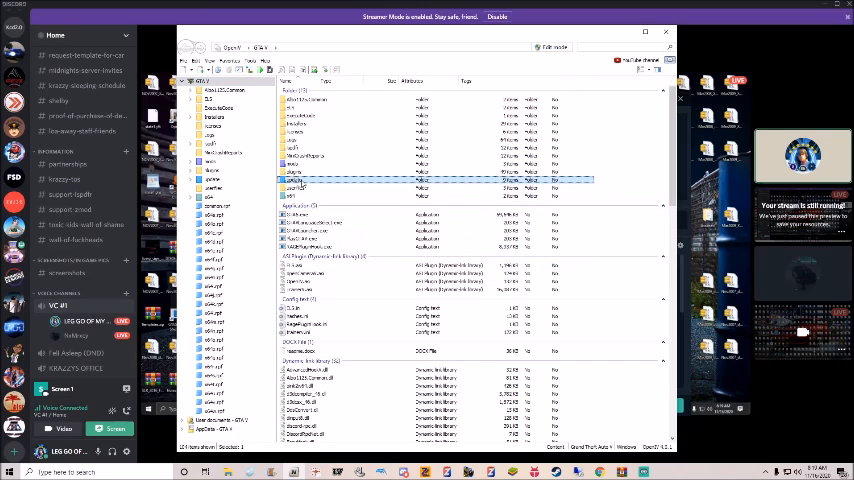
double_click(295, 180)
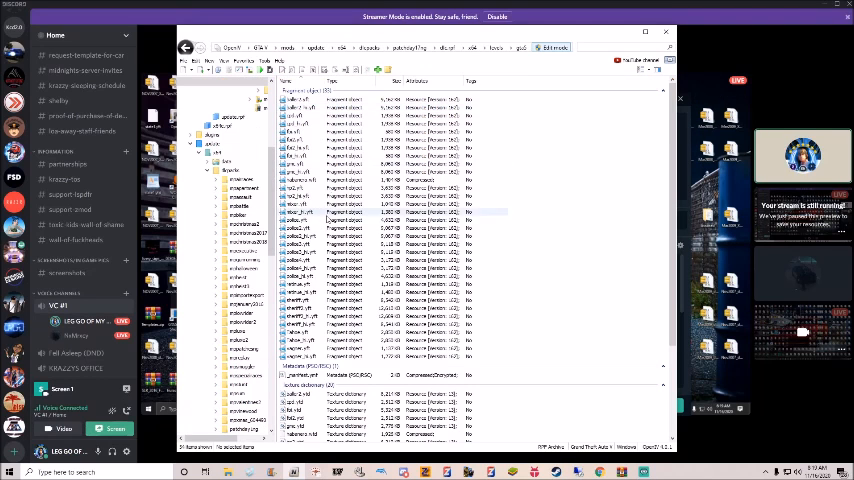
click(300, 131)
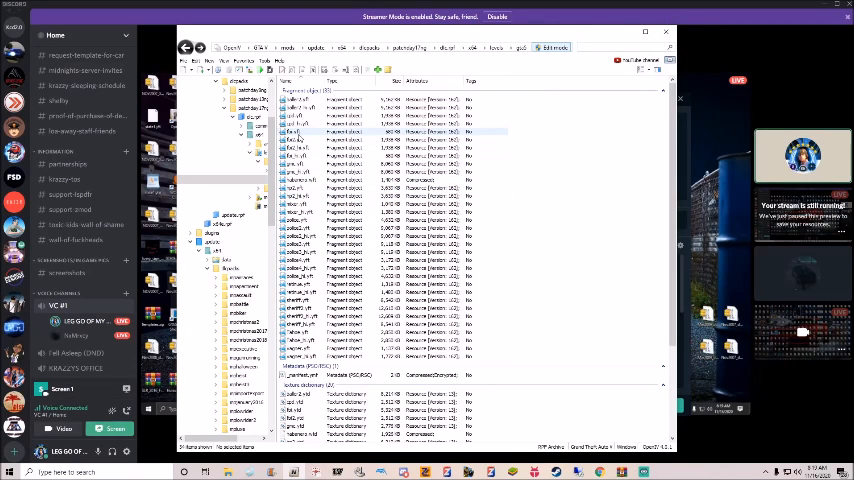
click(300, 133)
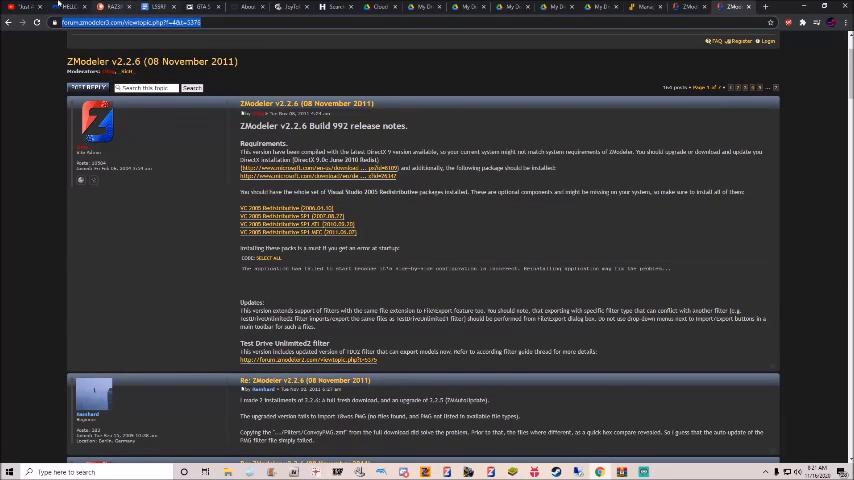
Step: Revisit the LSPDFR Hellcat Charger page and its account menu, then stop the Streamlabs OBS recording
click(695, 85)
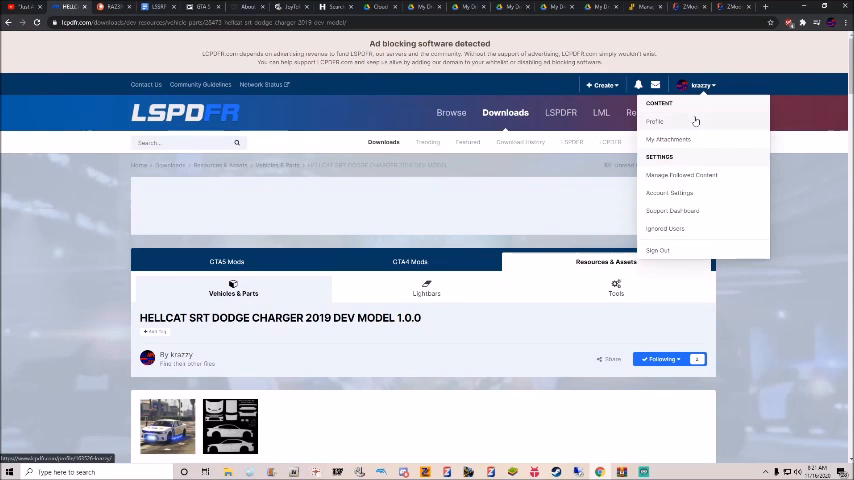
click(654, 121)
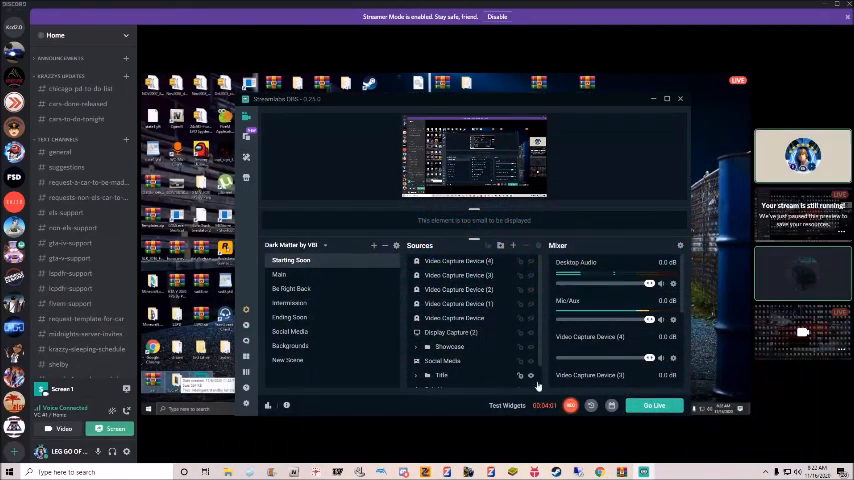
click(570, 405)
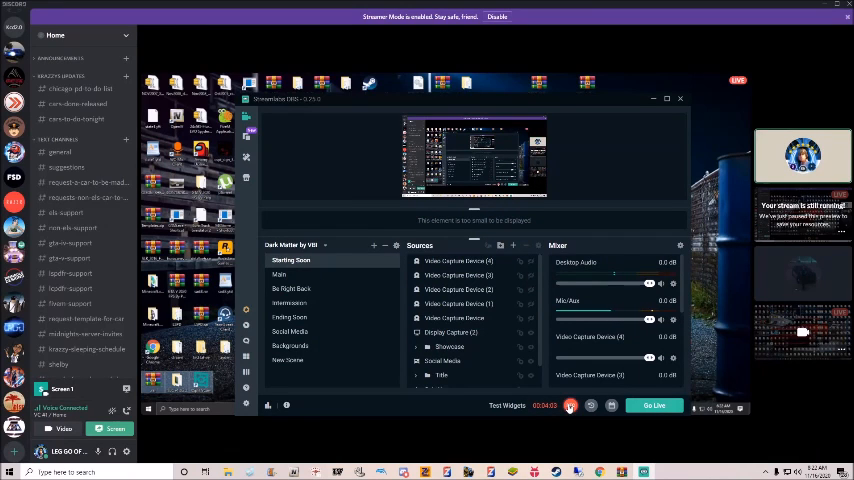